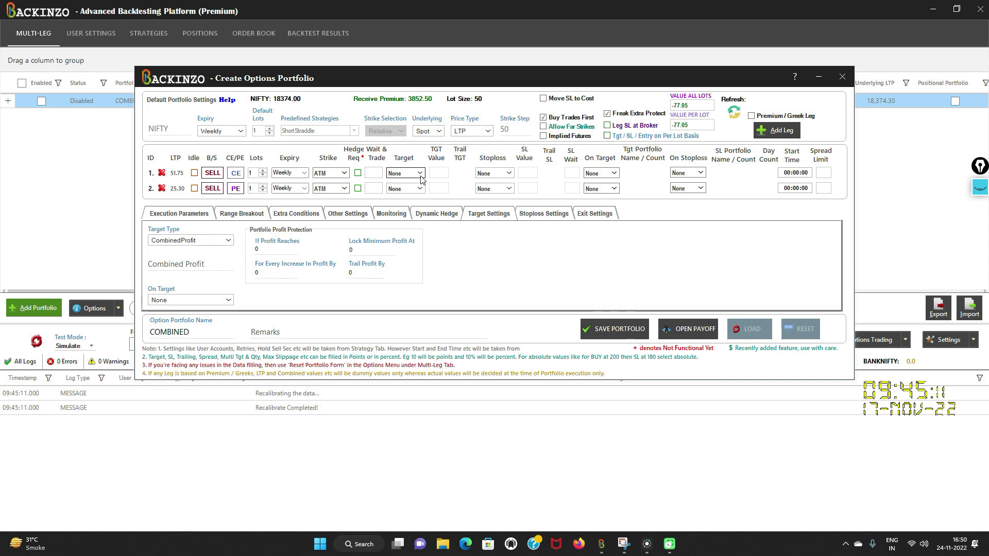
# Review the per-leg target choices and the portfolio stoploss settings, returning to Target Settings
pyautogui.click(403, 173)
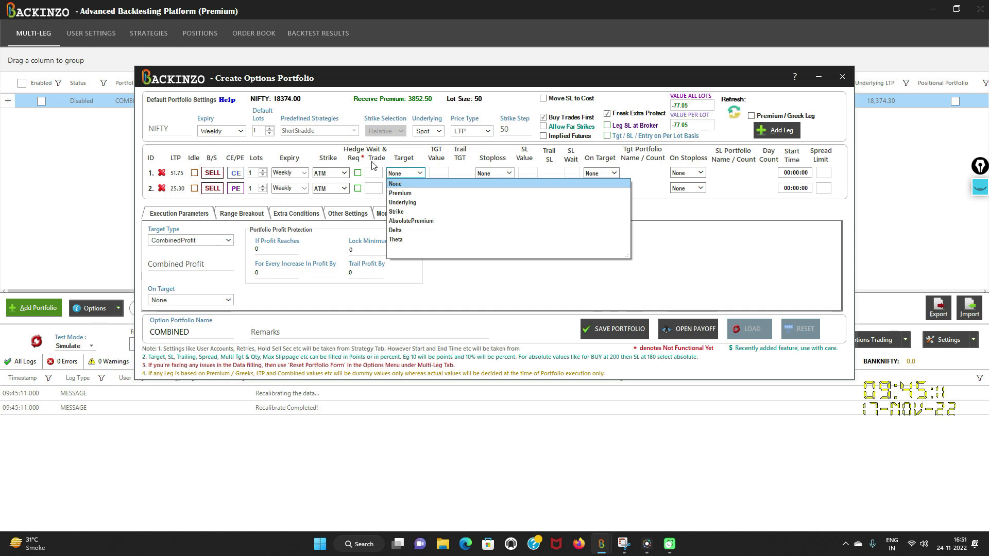
pyautogui.moveTo(526, 292)
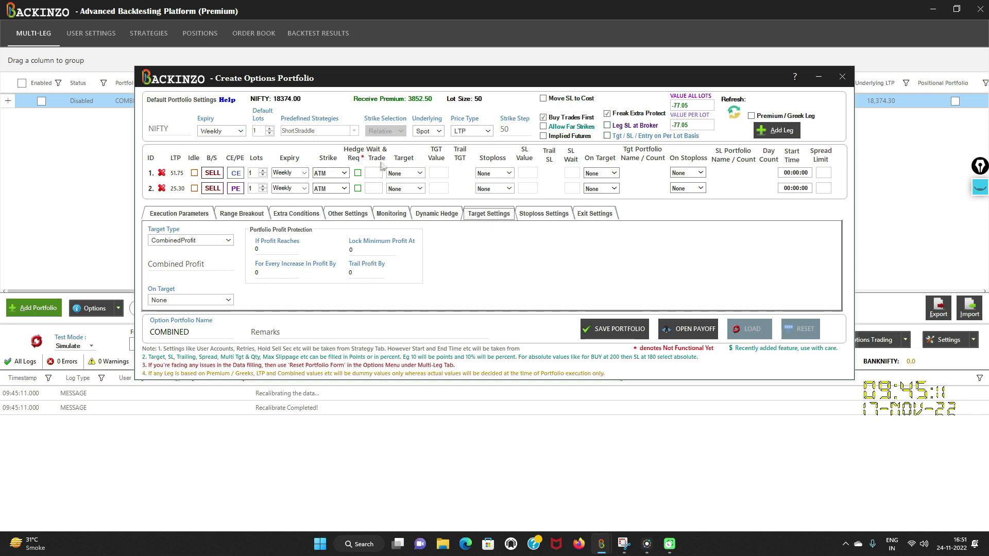
pyautogui.click(543, 214)
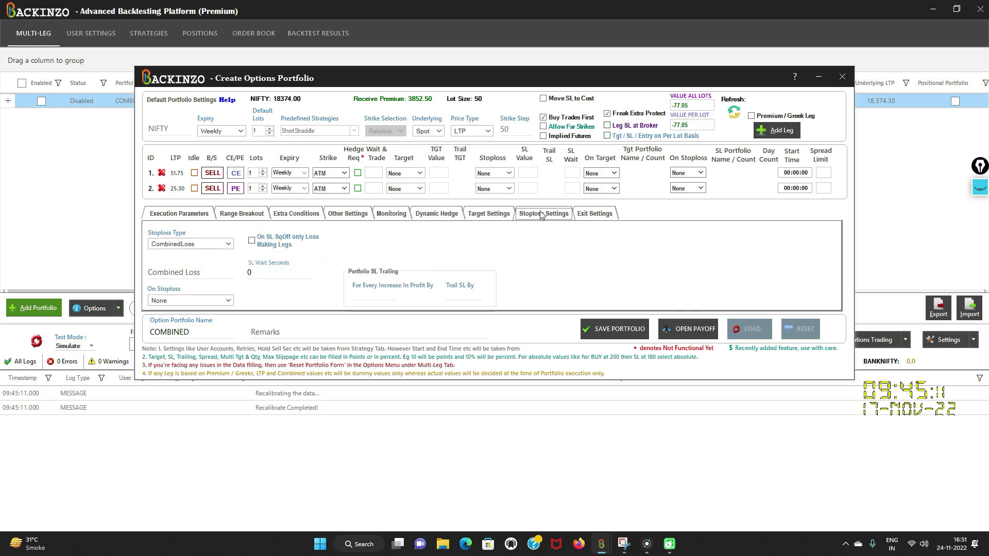
pyautogui.click(488, 213)
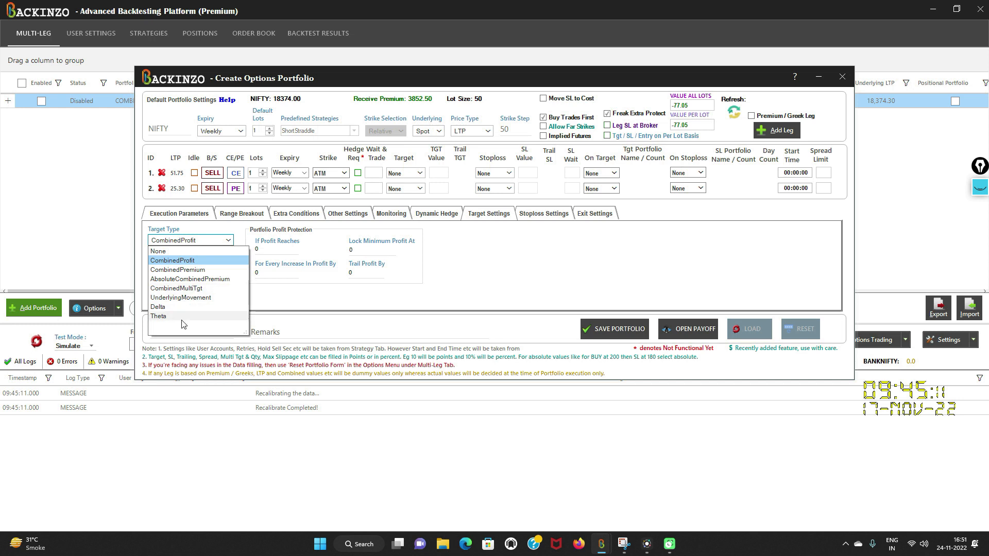
pyautogui.moveTo(191, 310)
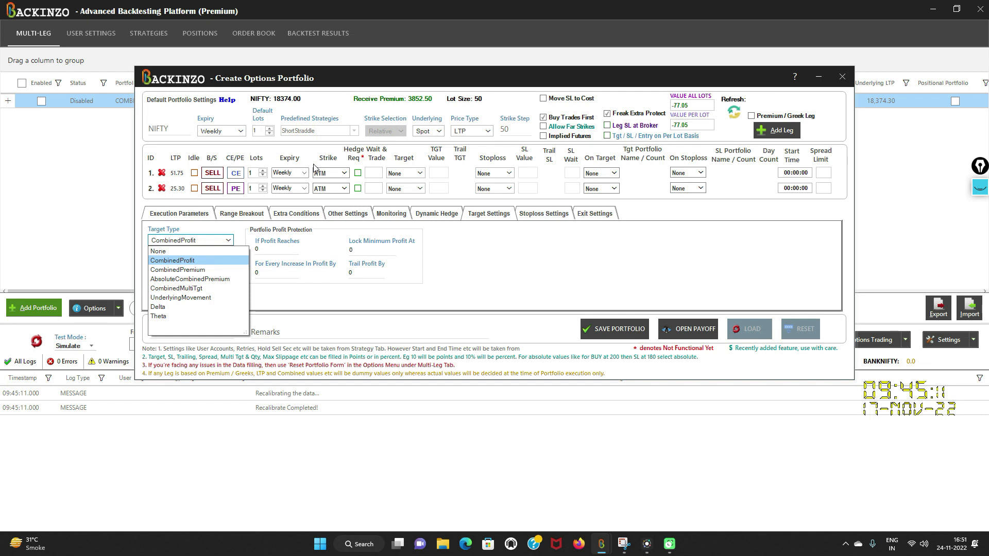
# Keep CombinedProfit as target type and enter a combined profit value of 500
pyautogui.click(172, 259)
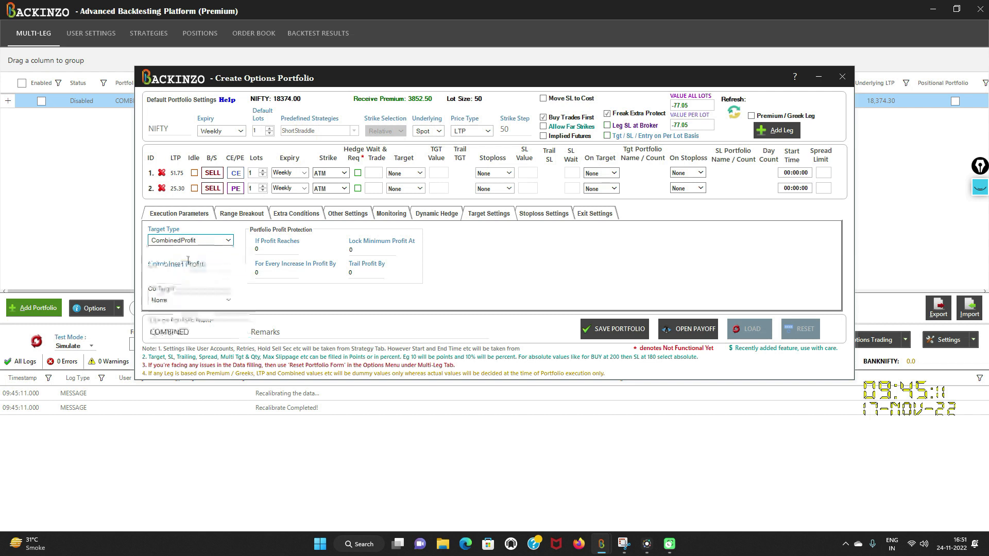
pyautogui.click(543, 214)
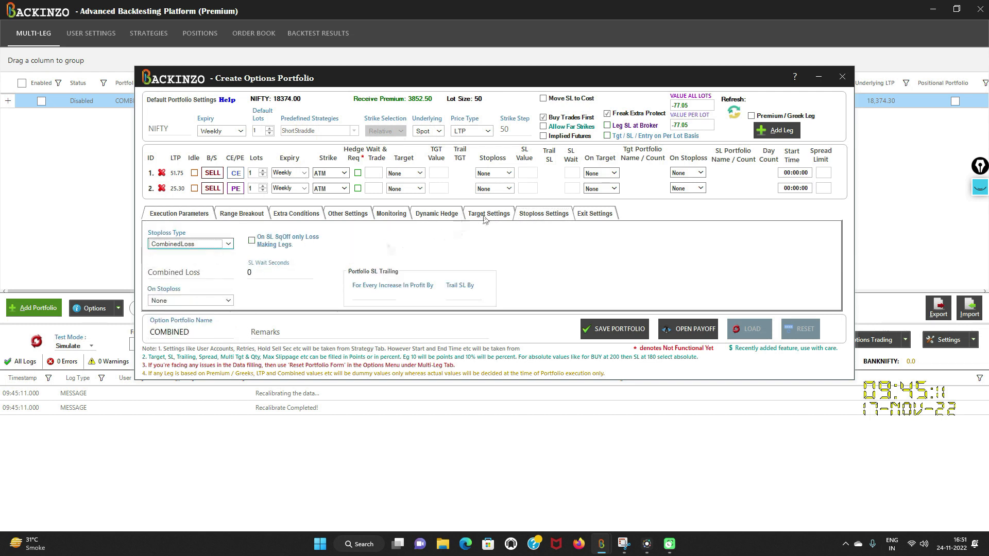
pyautogui.click(489, 214)
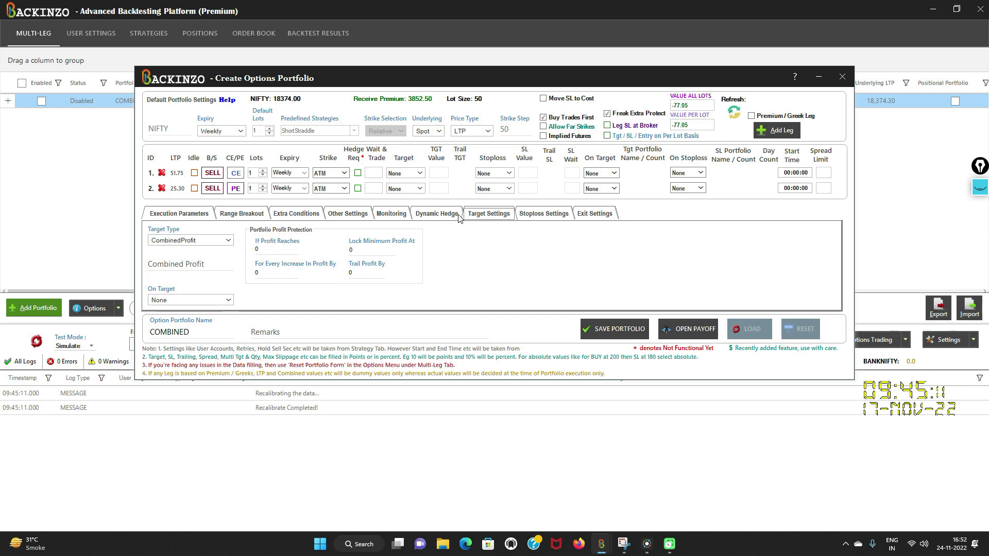
pyautogui.moveTo(189, 240)
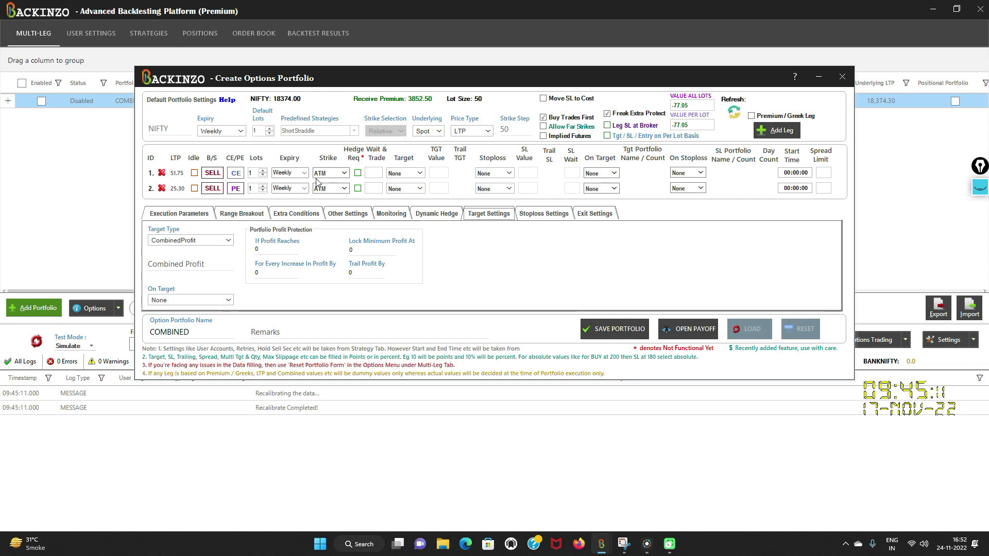
pyautogui.moveTo(197, 221)
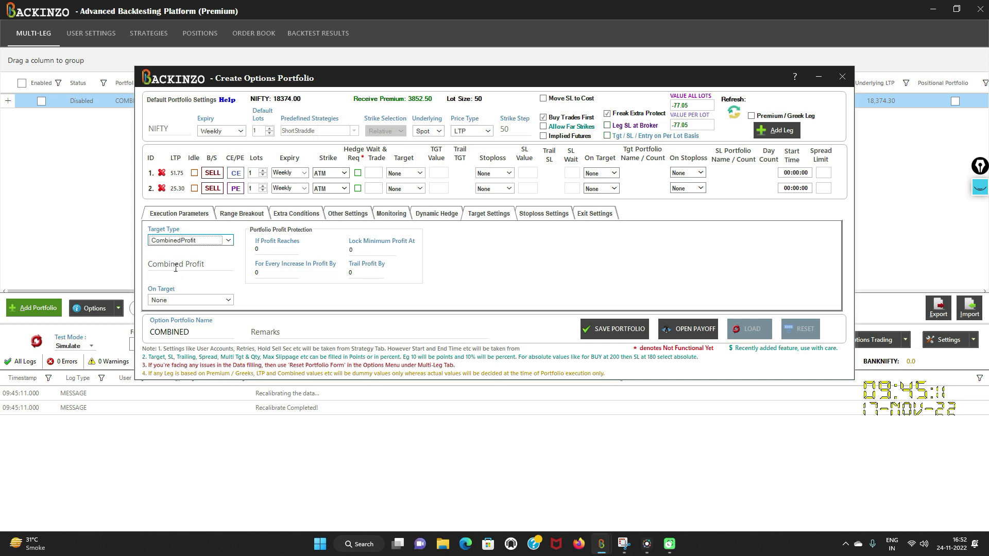
pyautogui.write('500')
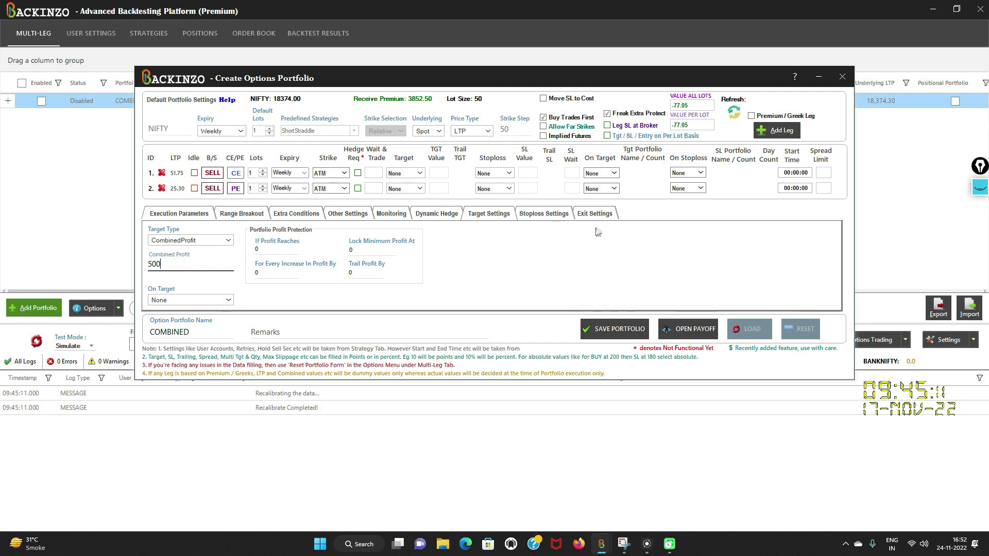
# Set the Combined Loss stoploss to 250 and save the COMBINED portfolio
pyautogui.click(543, 213)
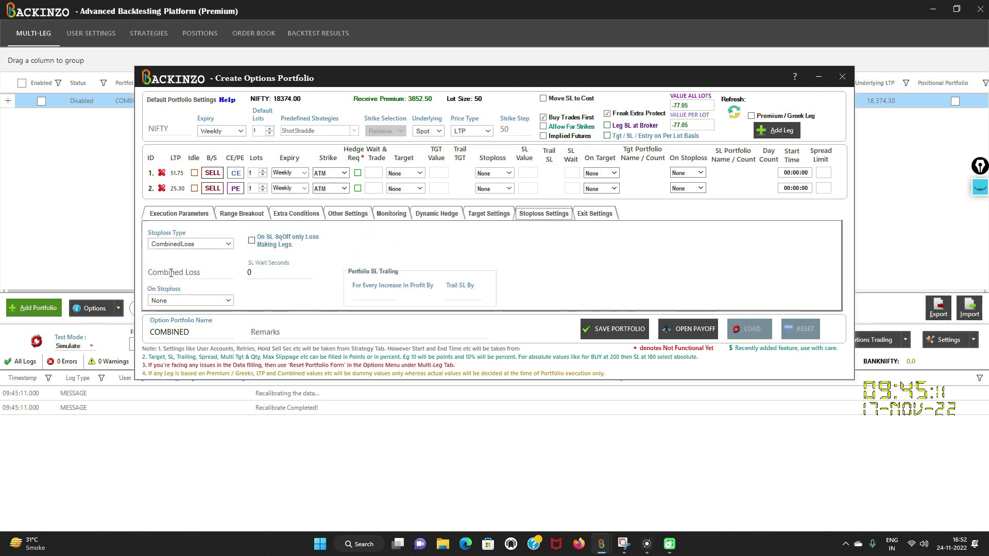
pyautogui.click(189, 275)
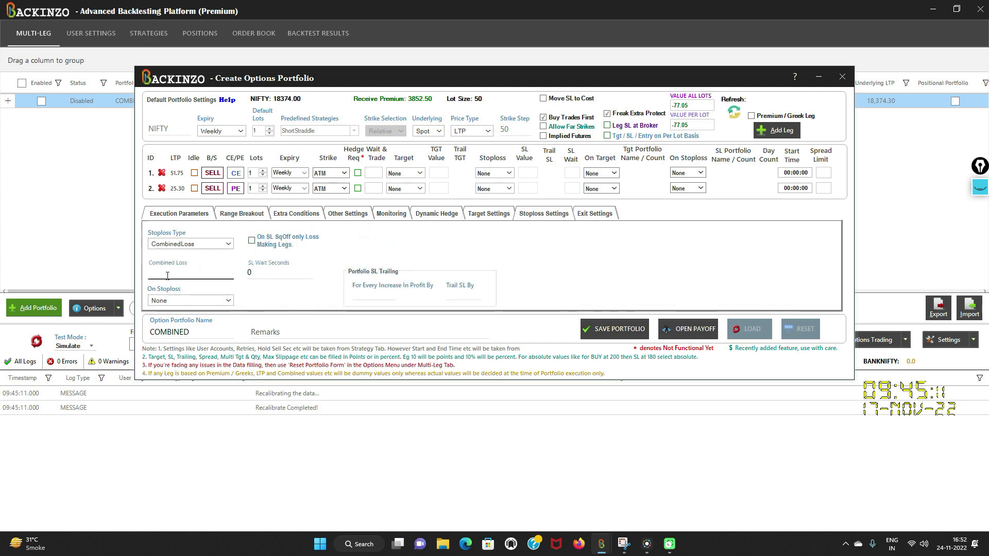
pyautogui.write('250')
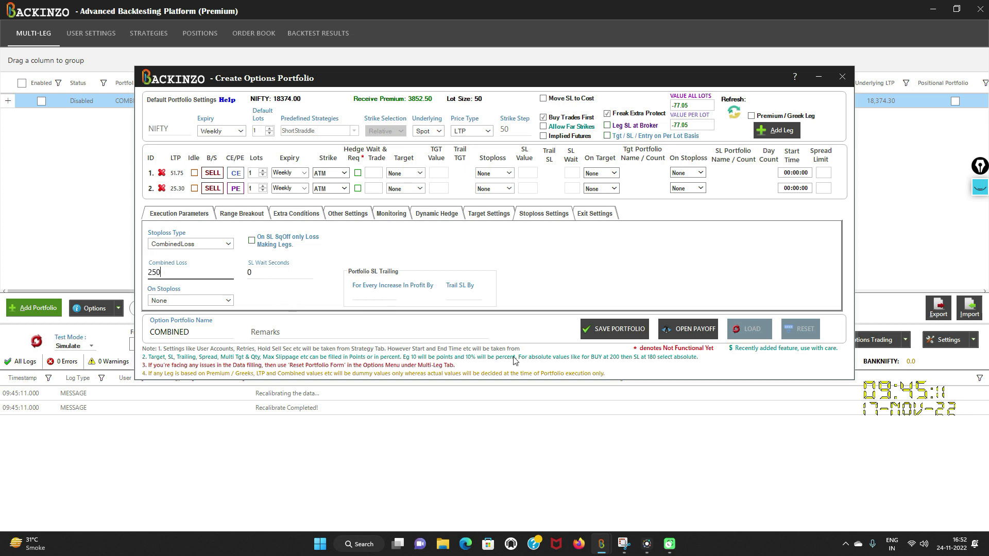
pyautogui.click(619, 329)
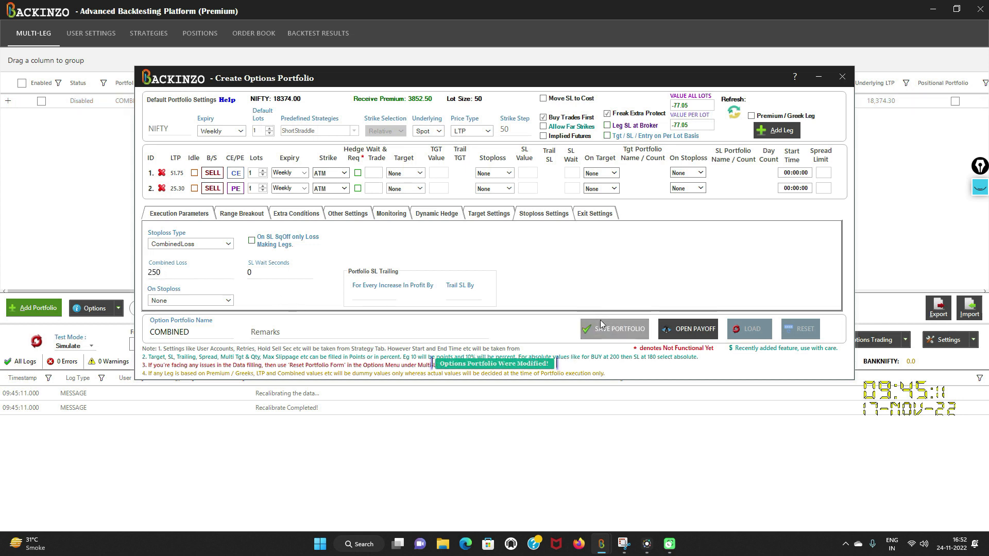
pyautogui.click(614, 329)
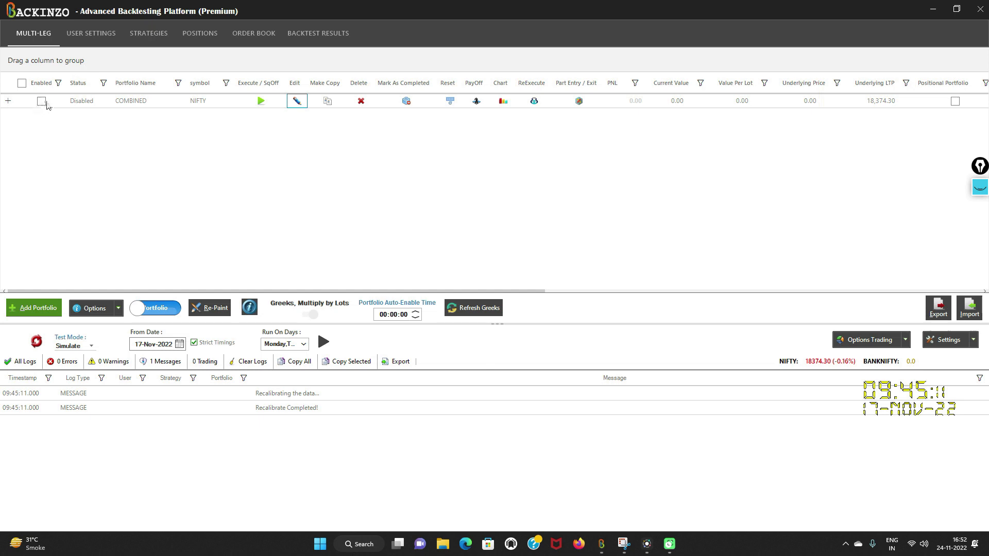
# Enable the COMBINED portfolio and start the simulation so both NIFTY sell legs fire
pyautogui.click(42, 101)
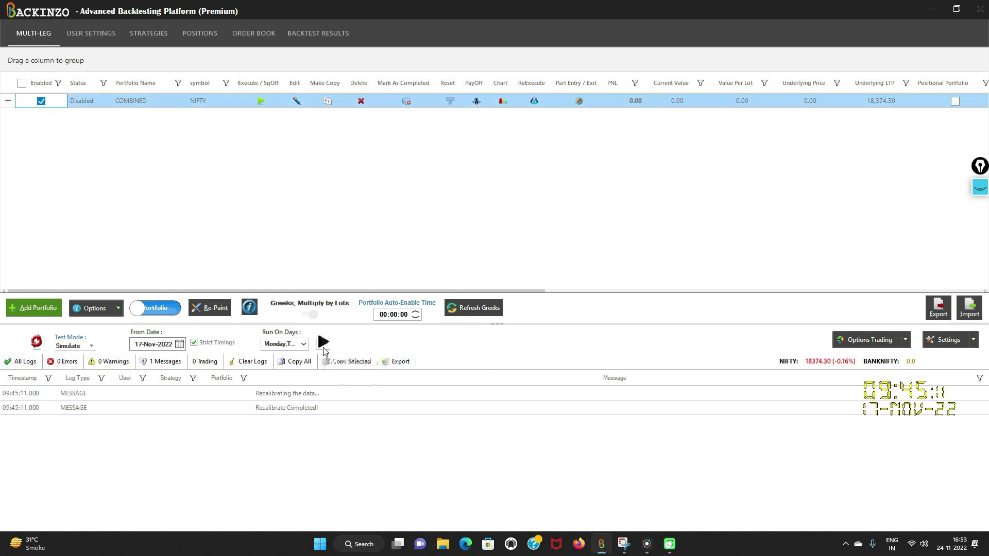
pyautogui.click(323, 342)
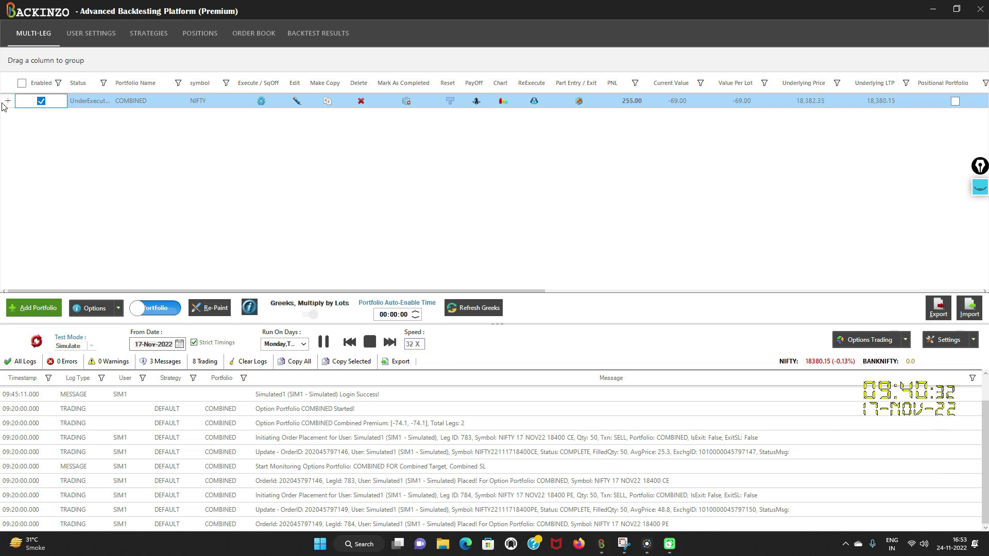
pyautogui.click(7, 100)
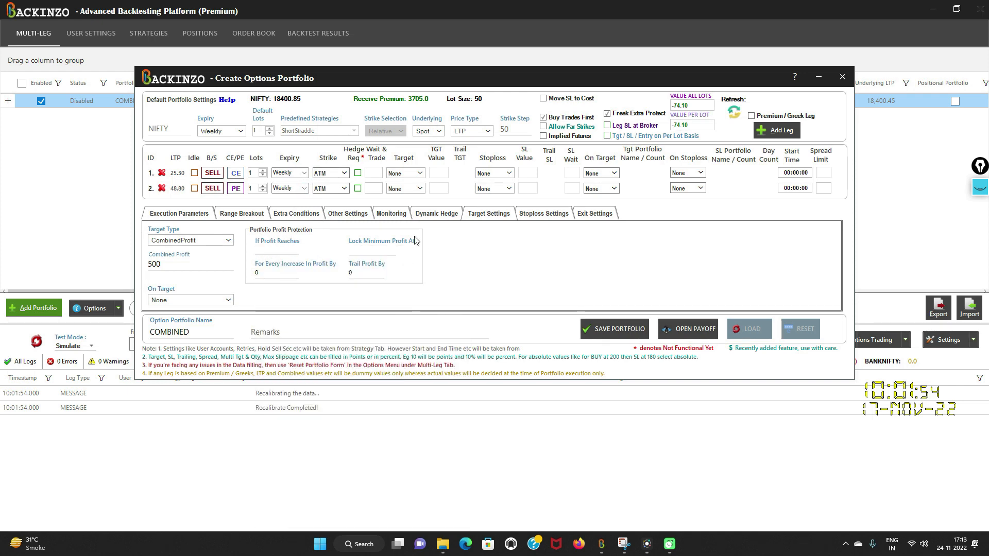
pyautogui.moveTo(356, 270)
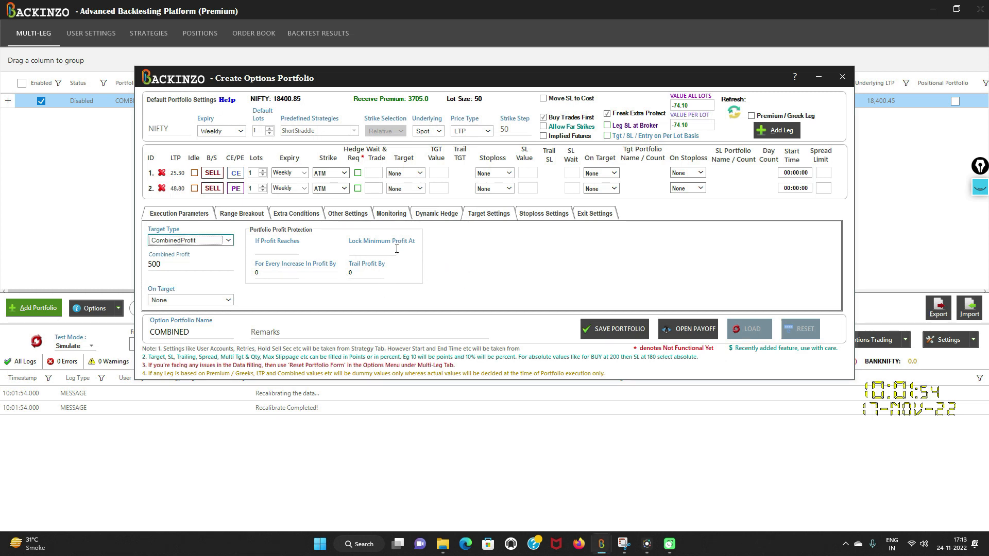
pyautogui.moveTo(342, 239)
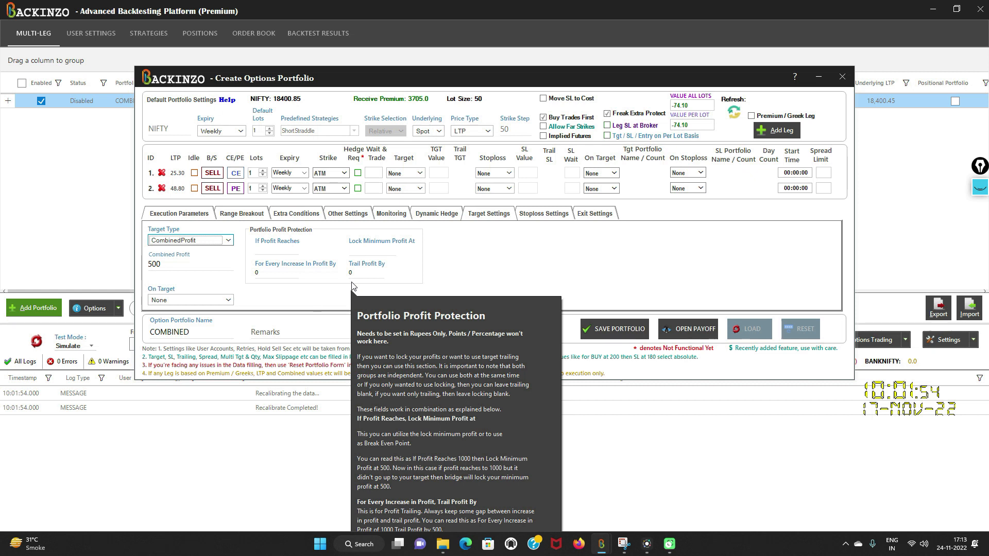
pyautogui.moveTo(424, 251)
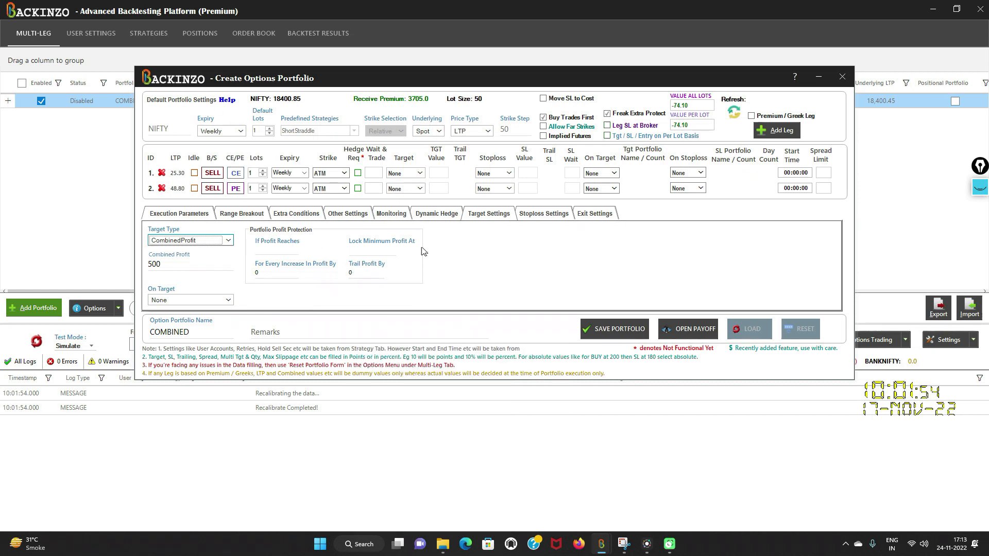
pyautogui.moveTo(370, 258)
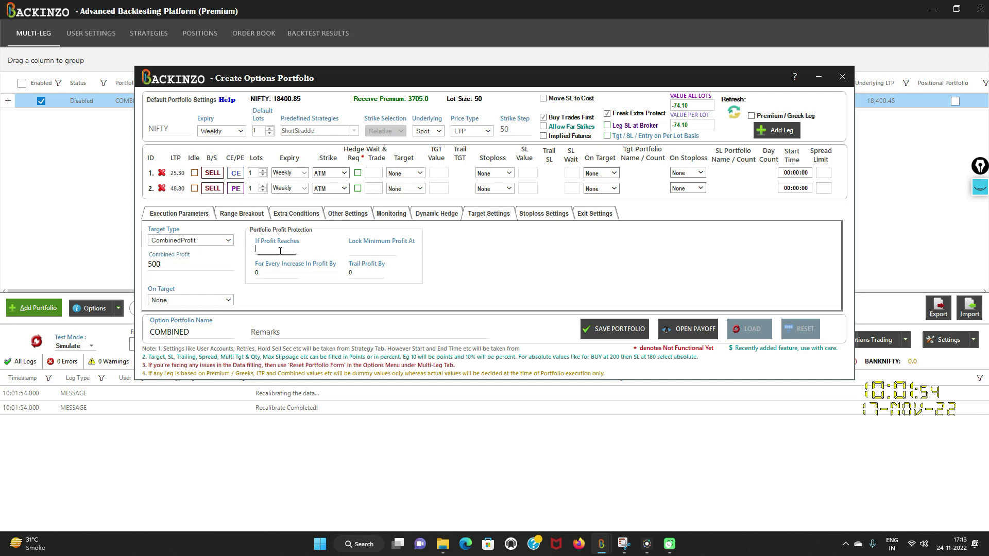
# Set If Profit Reaches to 200 and Lock Minimum Profit At to 175
pyautogui.write('200')
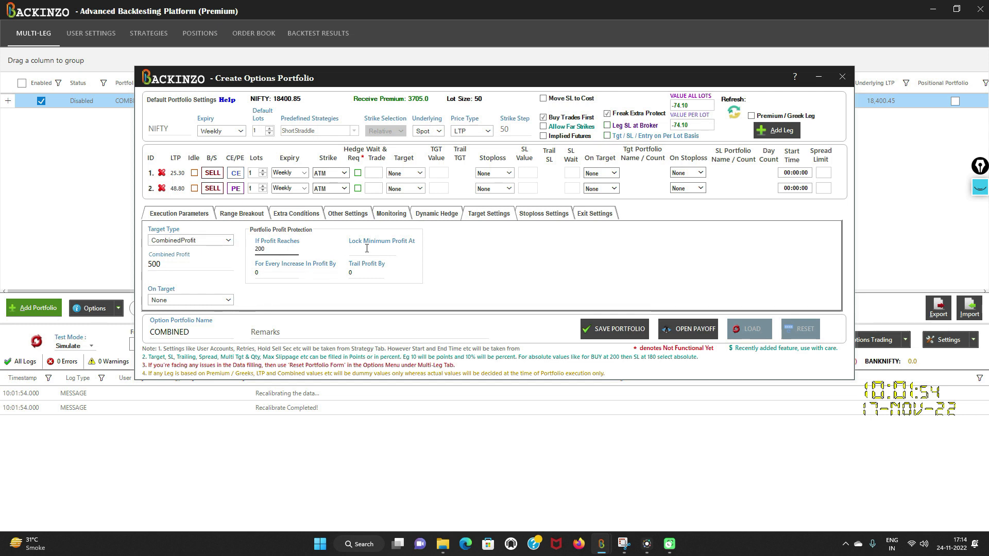
pyautogui.write('175')
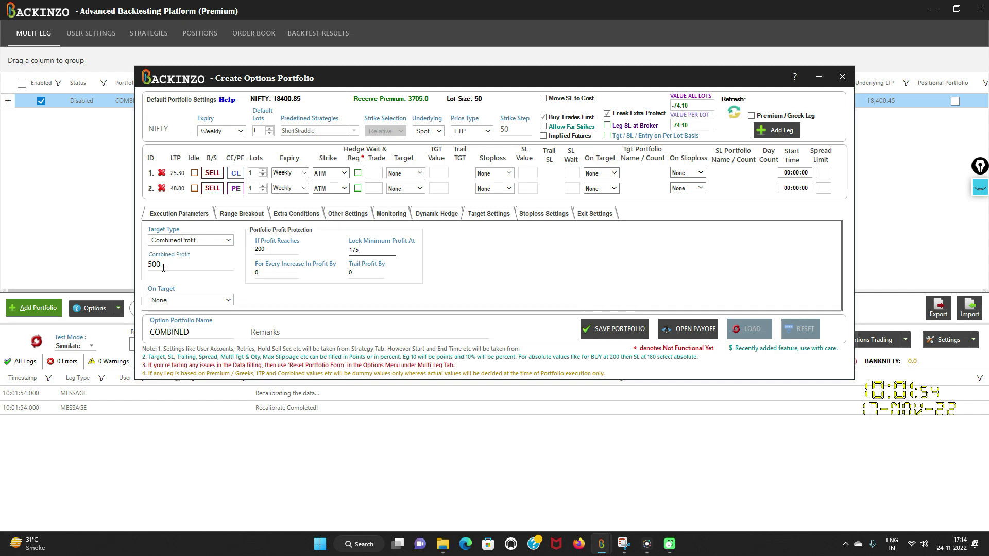
pyautogui.moveTo(187, 264)
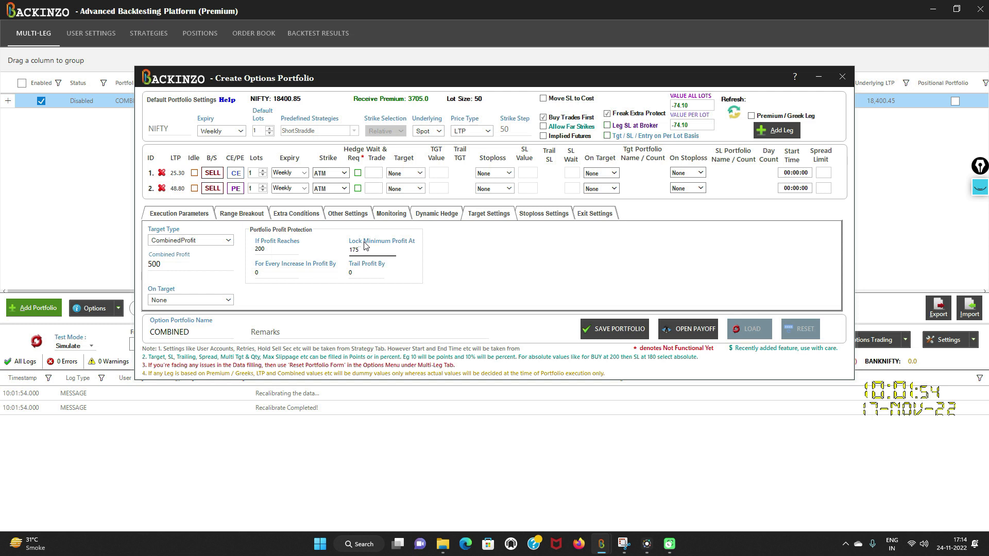
pyautogui.click(372, 249)
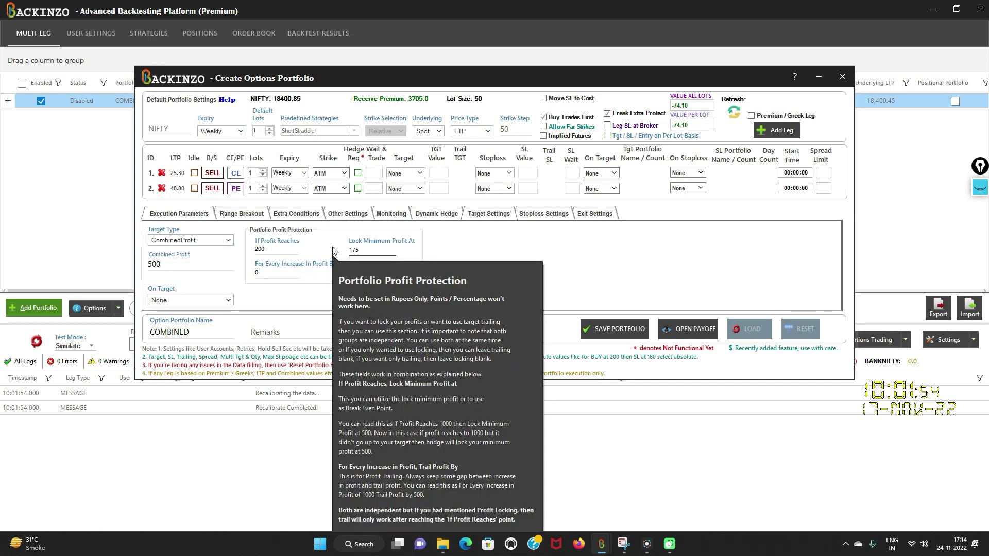
pyautogui.click(369, 250)
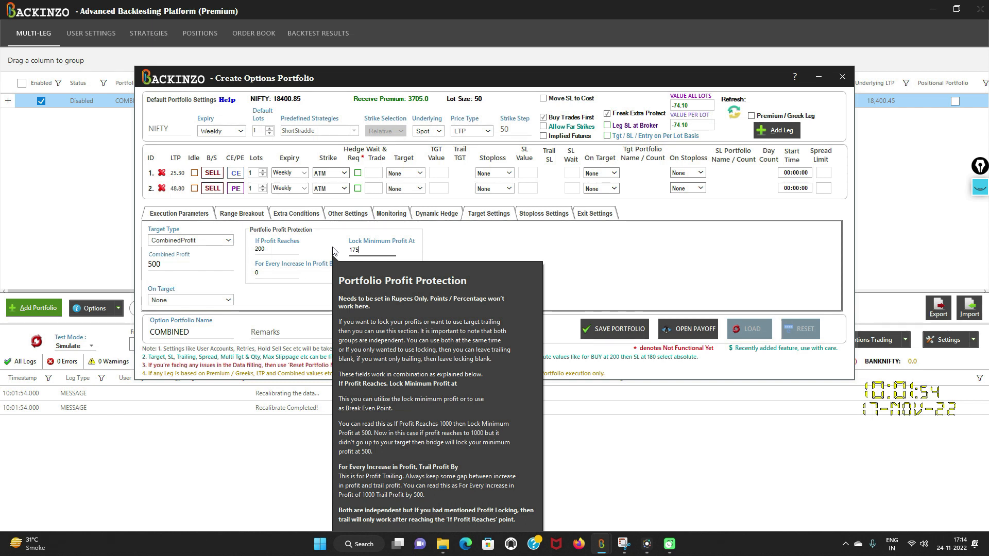
pyautogui.moveTo(484, 226)
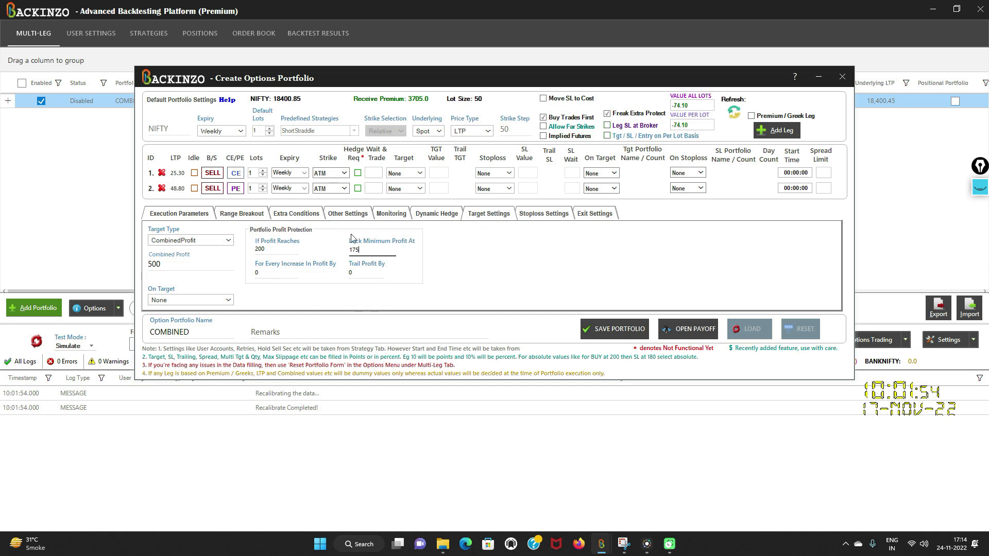
# Confirm the CombinedLoss stoploss of 250 with zero wait, then return to target settings
pyautogui.click(542, 213)
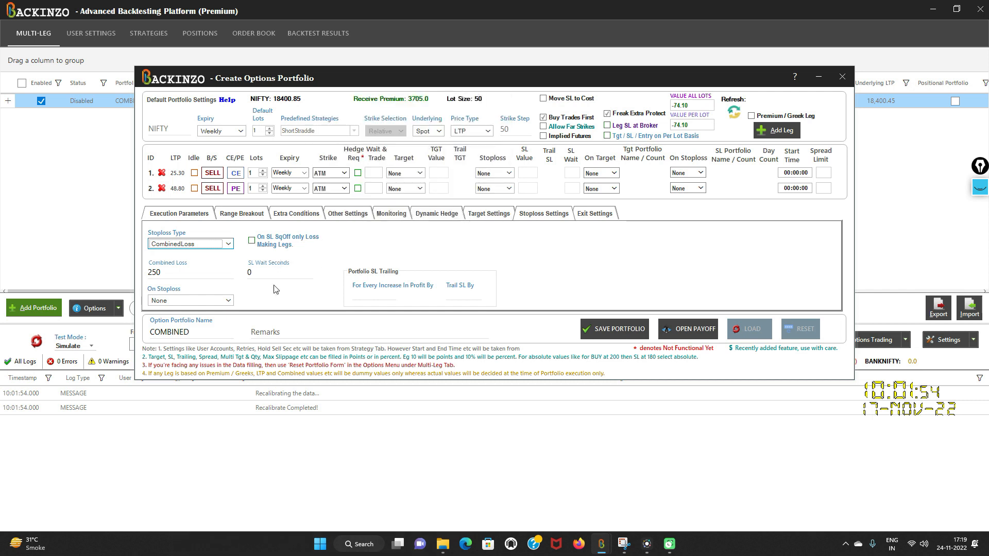
pyautogui.moveTo(415, 302)
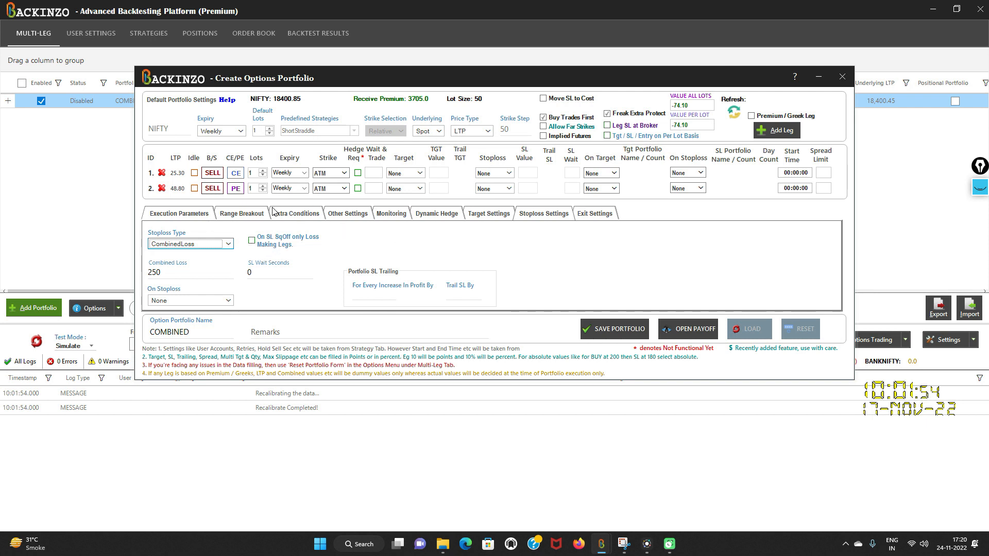
pyautogui.moveTo(461, 284)
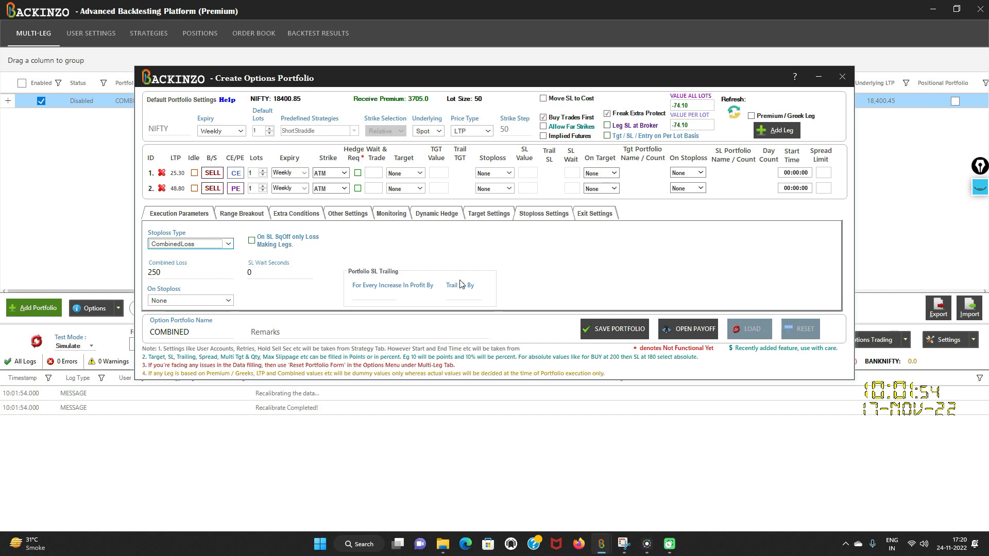
pyautogui.moveTo(250, 273)
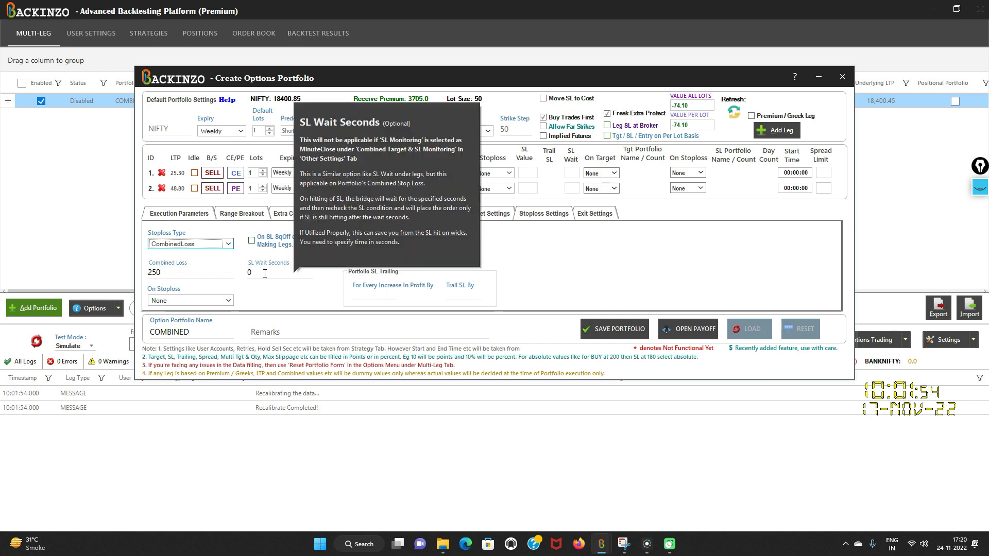
pyautogui.moveTo(256, 295)
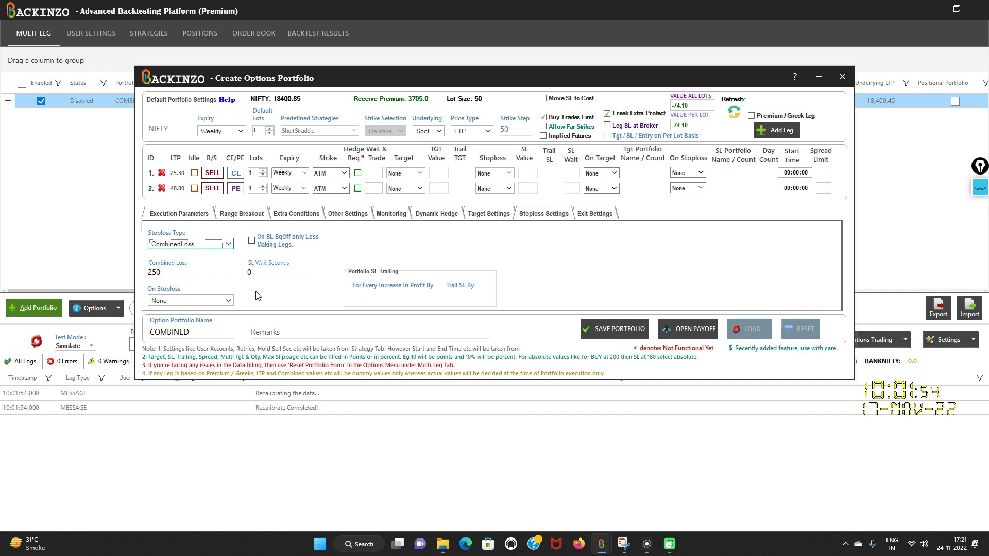
pyautogui.moveTo(287, 285)
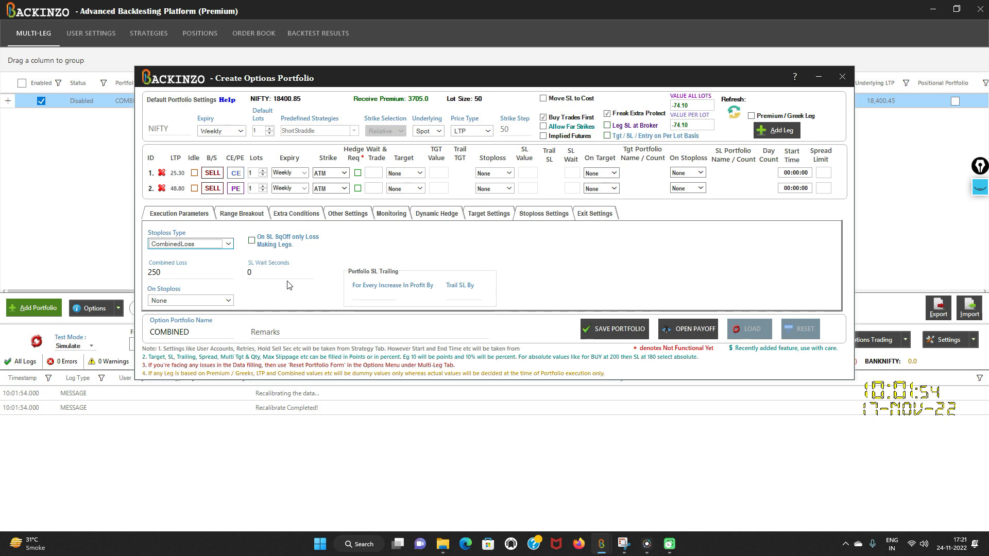
pyautogui.moveTo(410, 256)
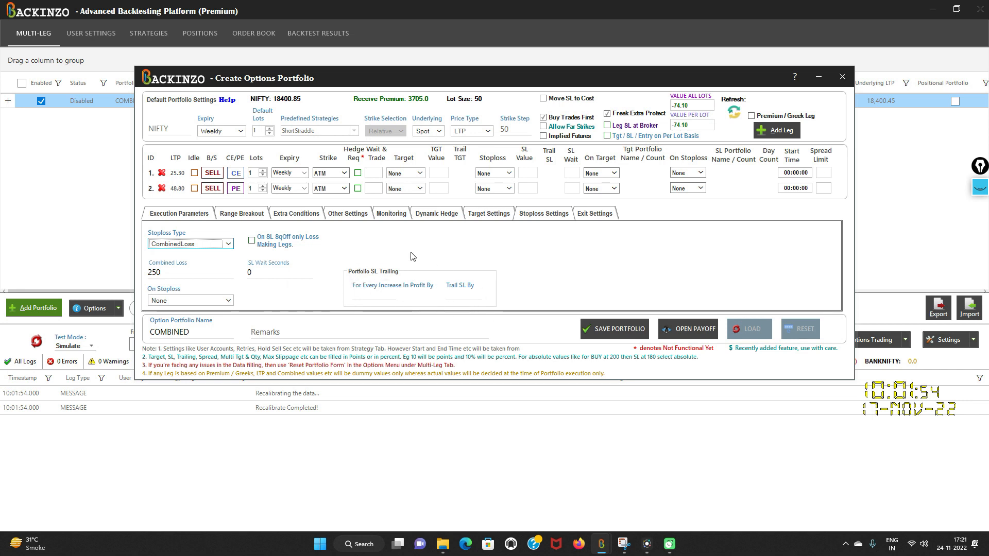
pyautogui.moveTo(415, 256)
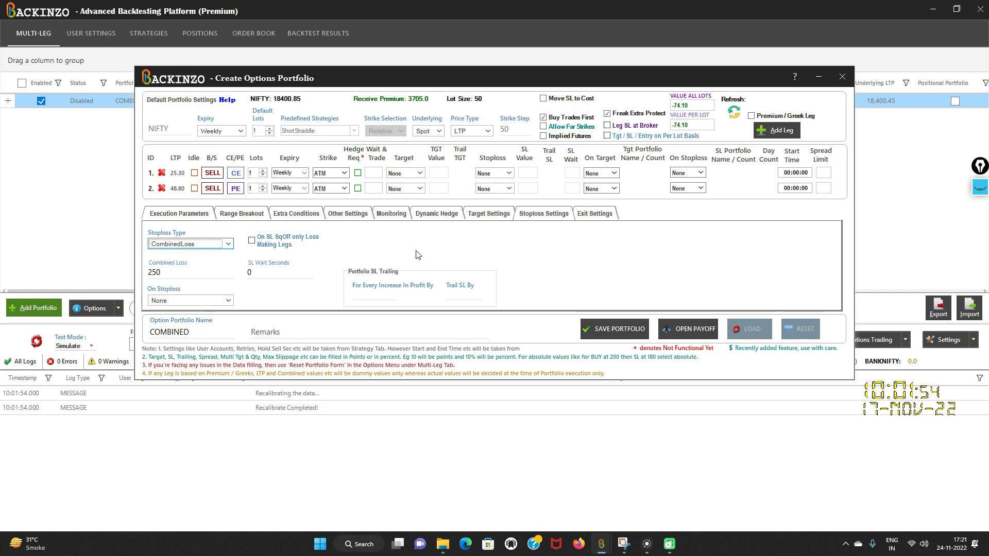
pyautogui.moveTo(196, 245)
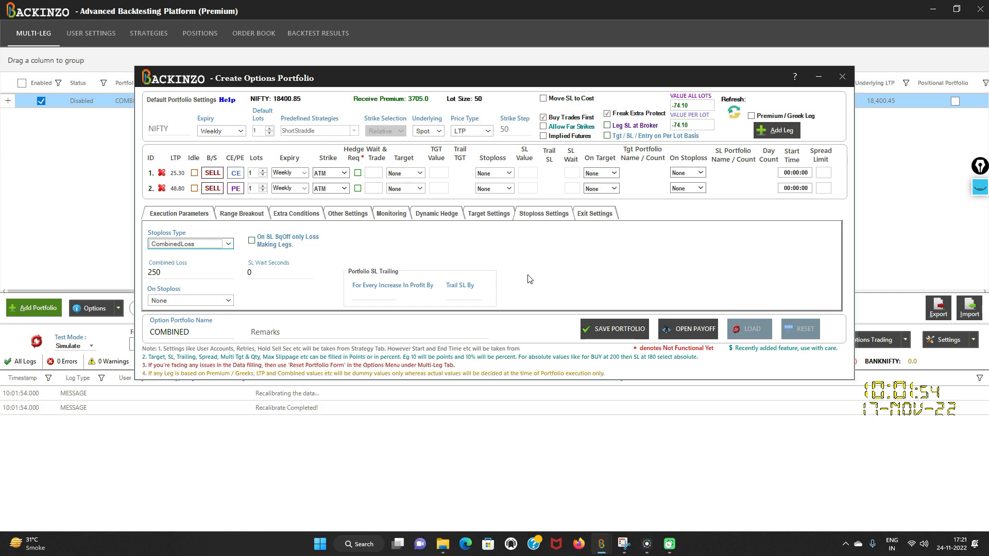
pyautogui.moveTo(436, 264)
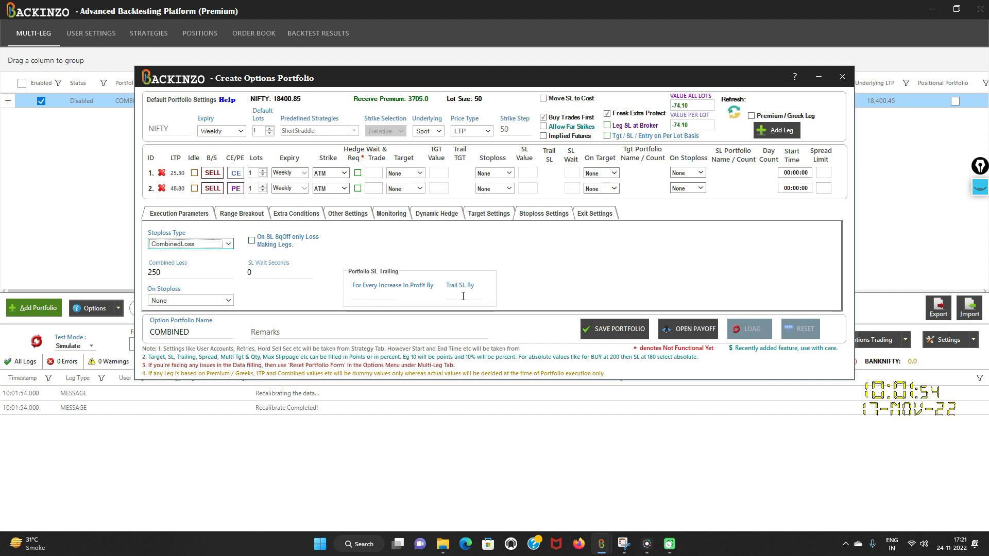
pyautogui.moveTo(366, 297)
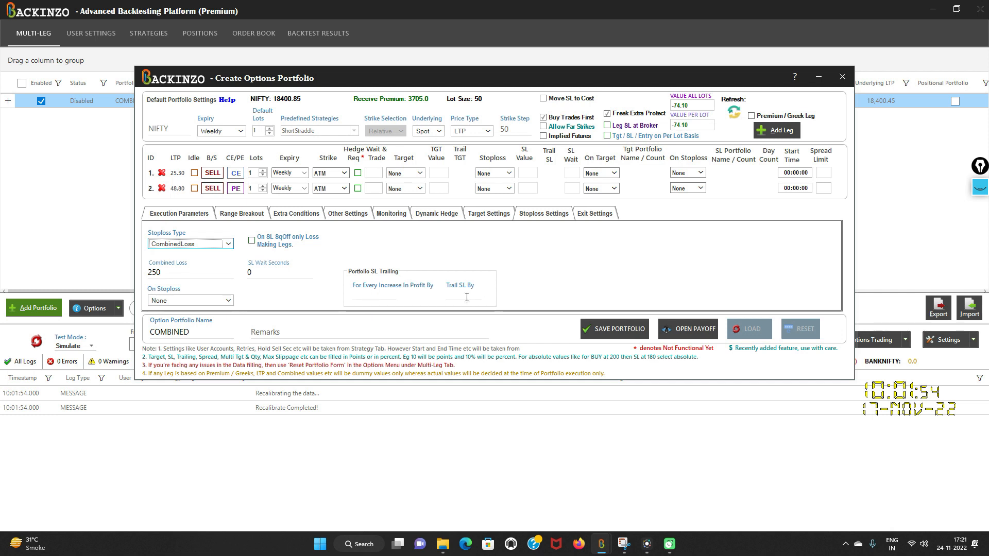
pyautogui.click(488, 213)
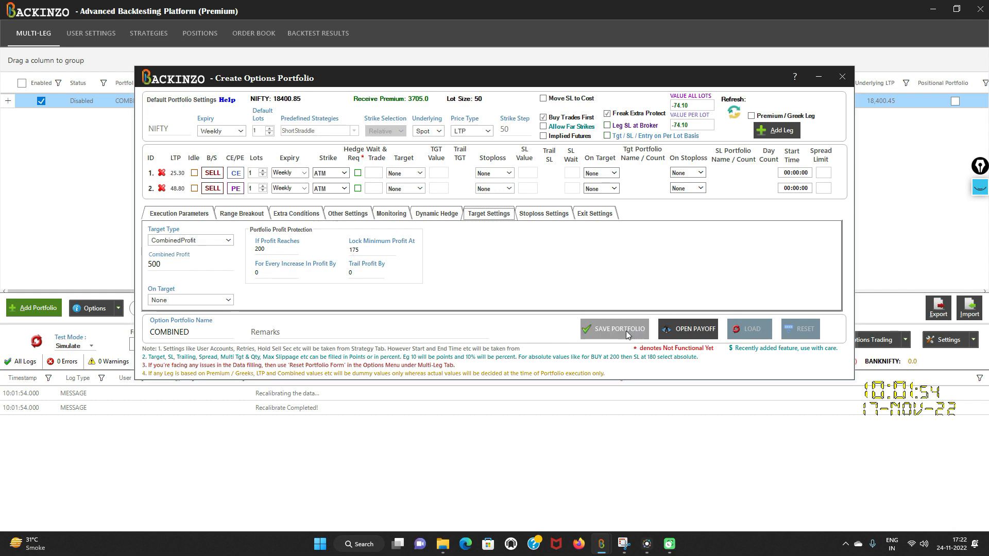
# Save and enable the COMBINED portfolio, start the simulation and raise playback speed
pyautogui.click(613, 329)
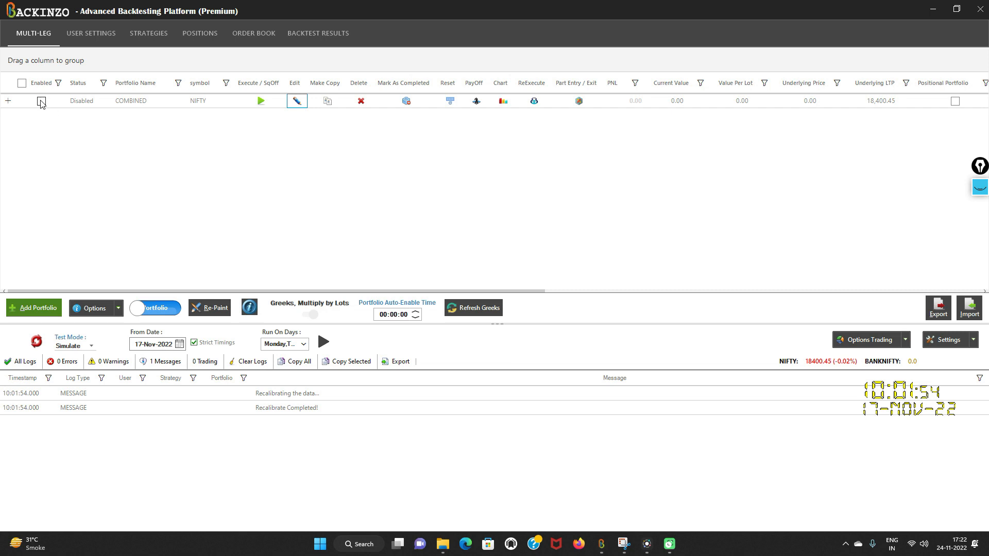
pyautogui.click(42, 100)
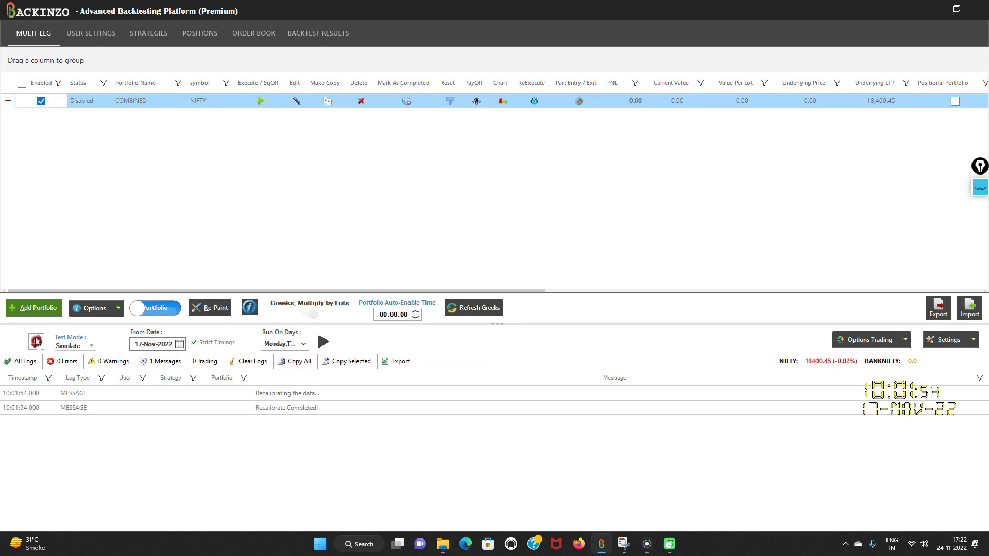
pyautogui.click(323, 343)
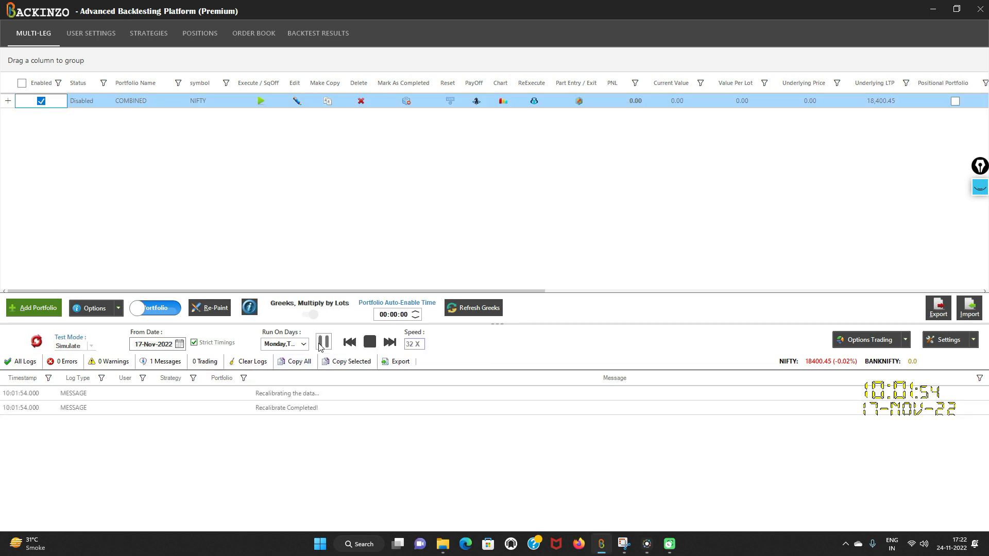
pyautogui.click(323, 342)
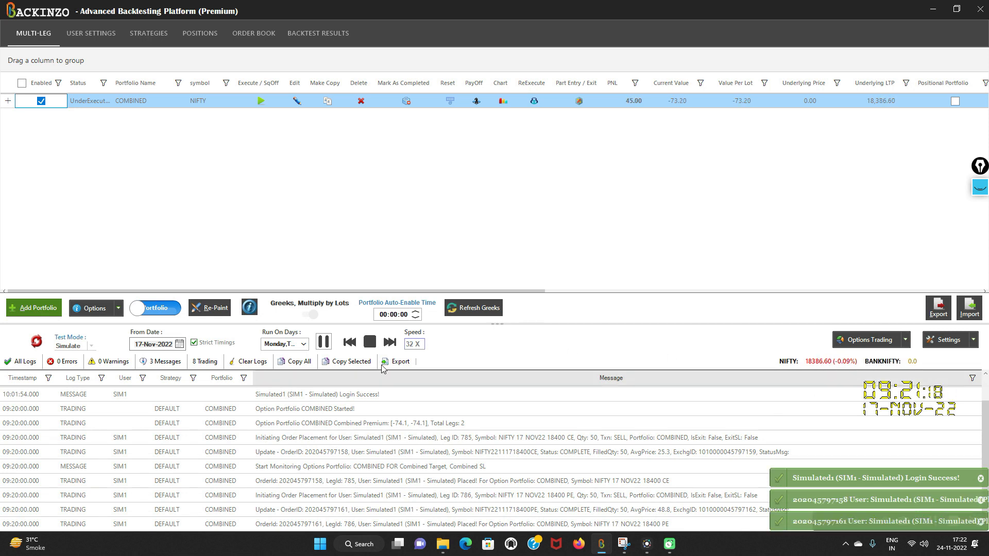
pyautogui.click(390, 343)
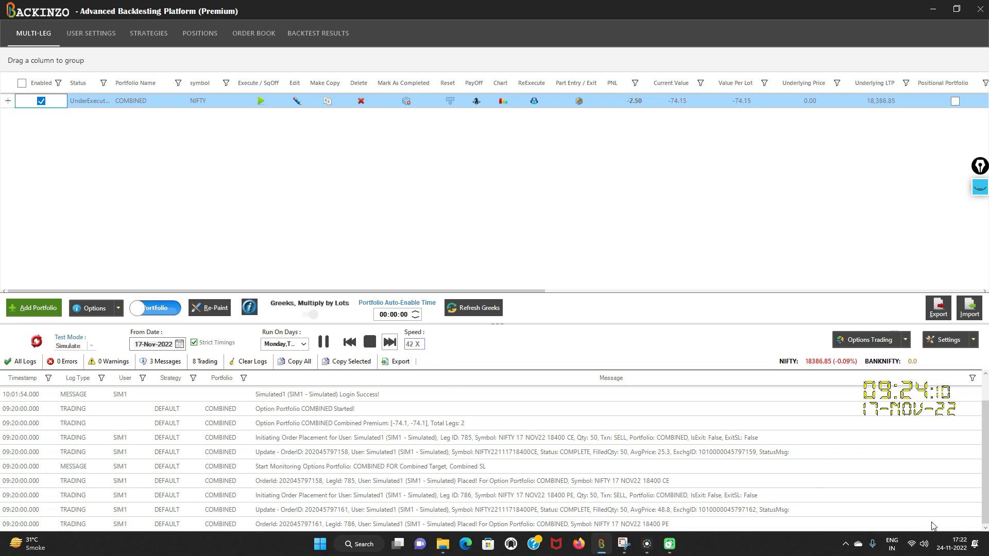
# Let the portfolio complete on the 175 profit lock at 172.50 PNL, then pause the simulation
pyautogui.click(8, 101)
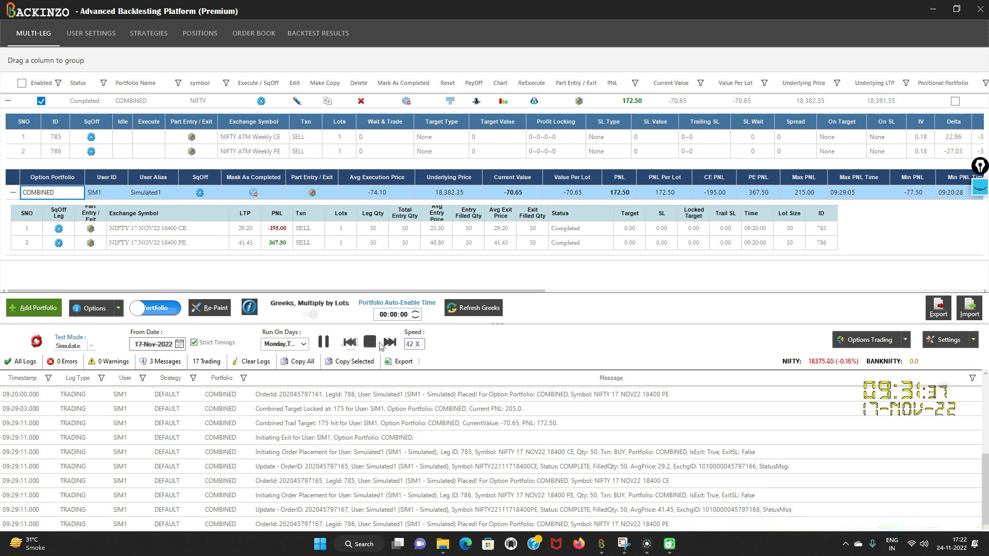
pyautogui.click(323, 342)
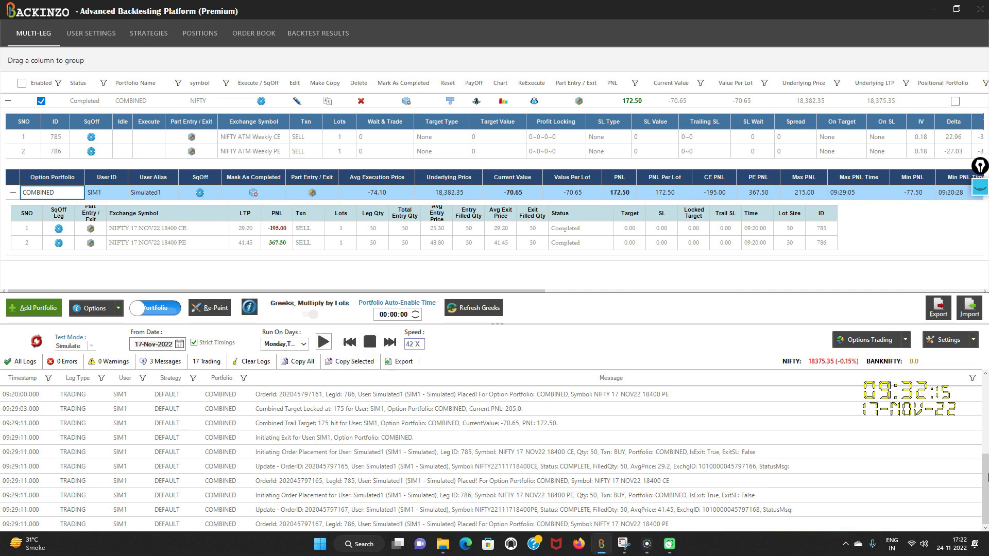